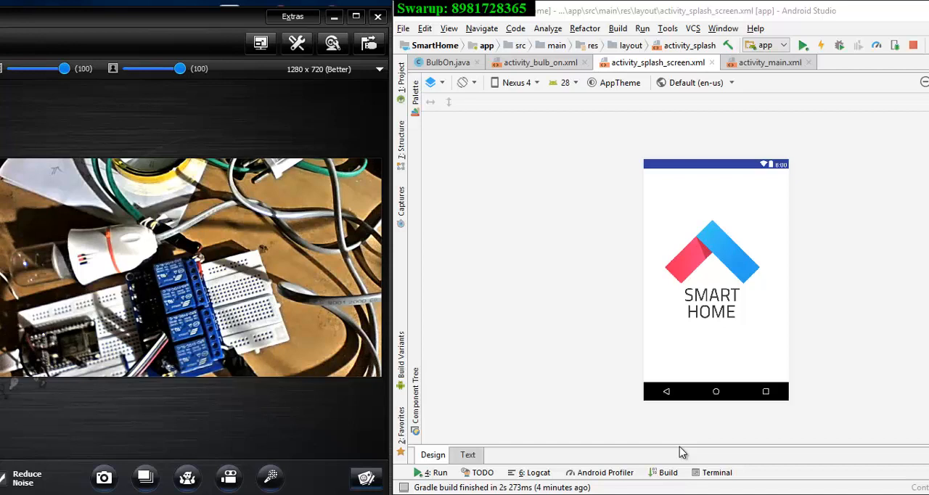
pyautogui.moveTo(69, 279)
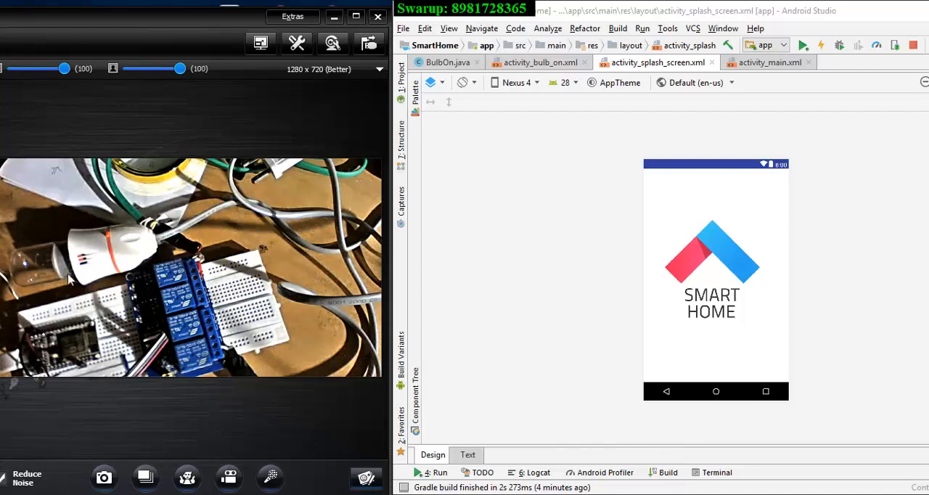
pyautogui.moveTo(64, 284)
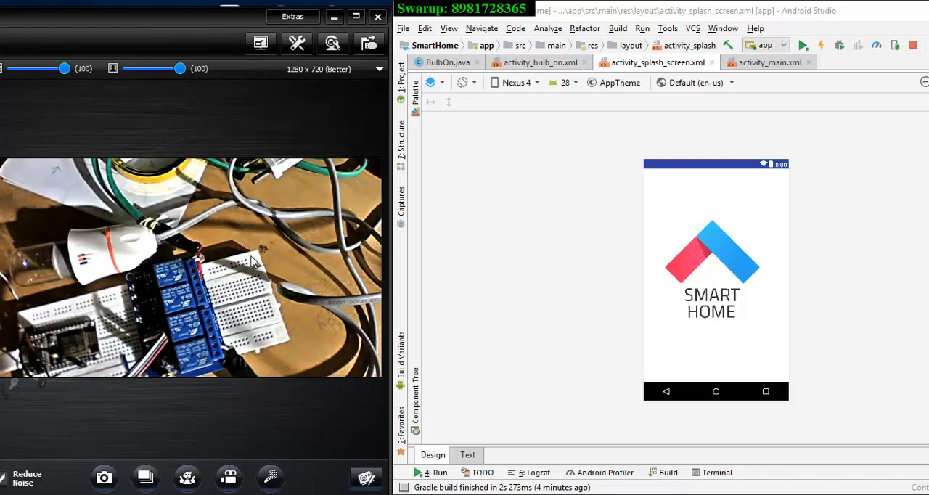
pyautogui.moveTo(106, 259)
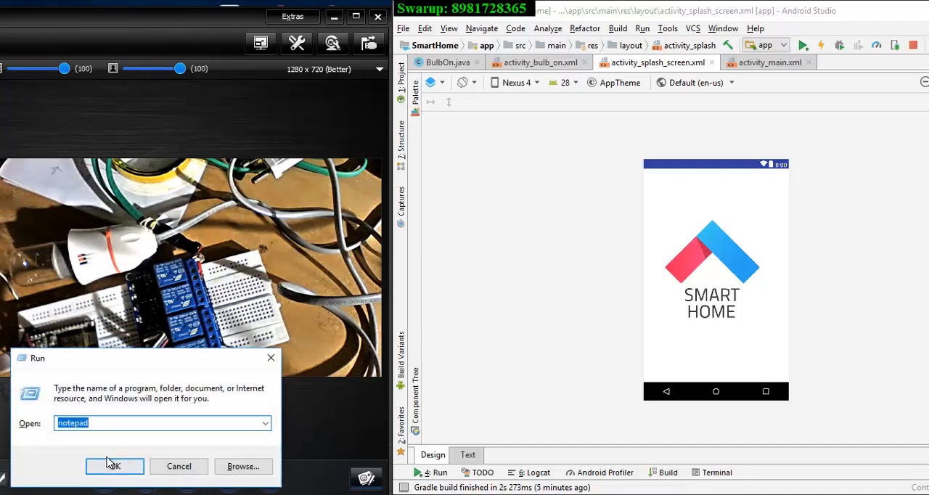
# Launch Notepad and type the line 'Relay Module- 1/2/4 channel'
pyautogui.click(114, 465)
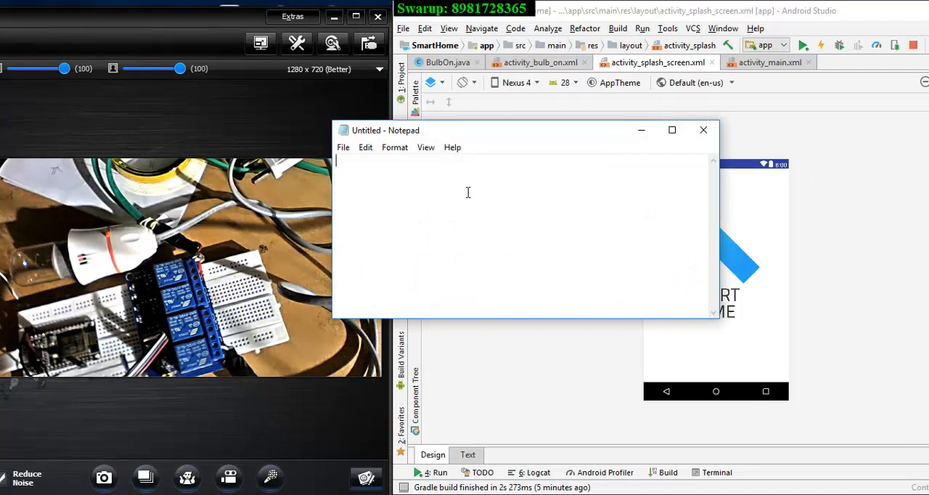
pyautogui.write('Relay')
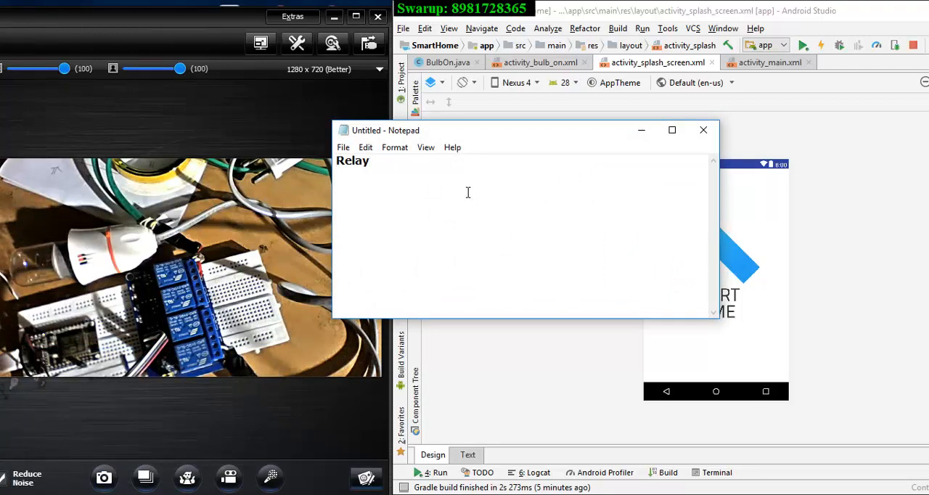
pyautogui.write('Module')
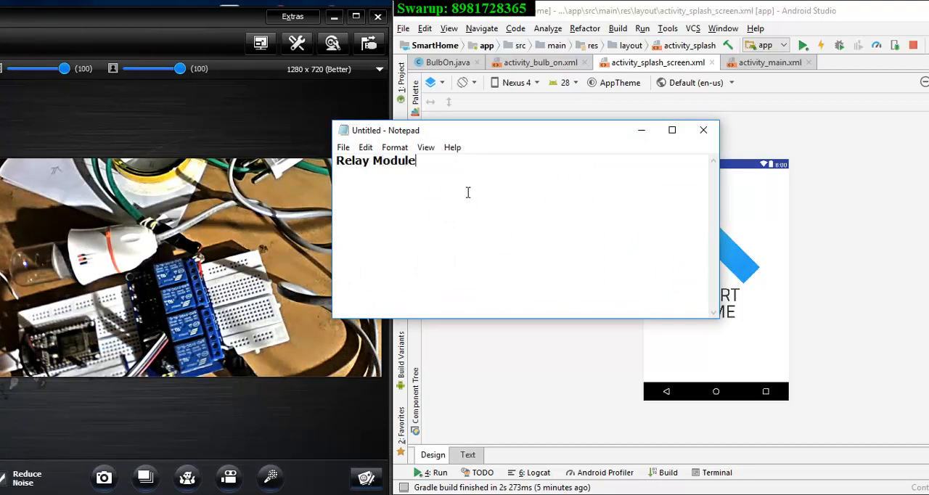
pyautogui.write('-')
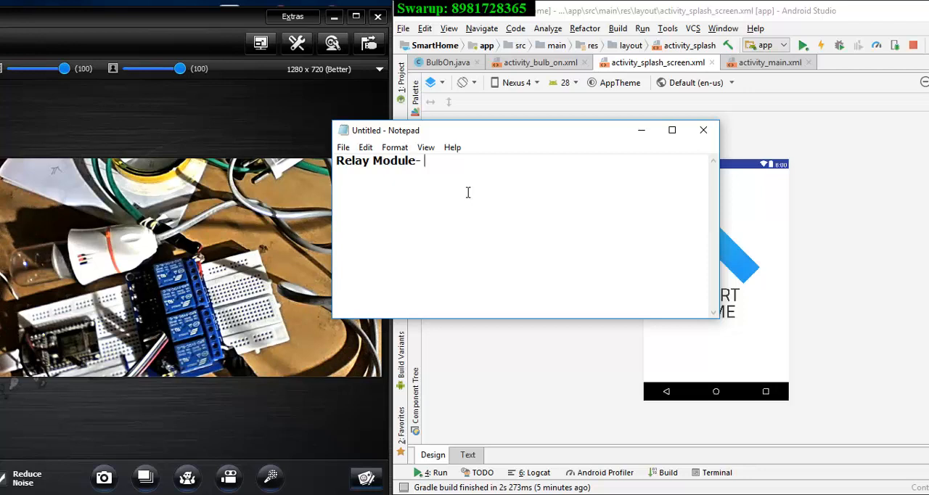
pyautogui.write('1/2')
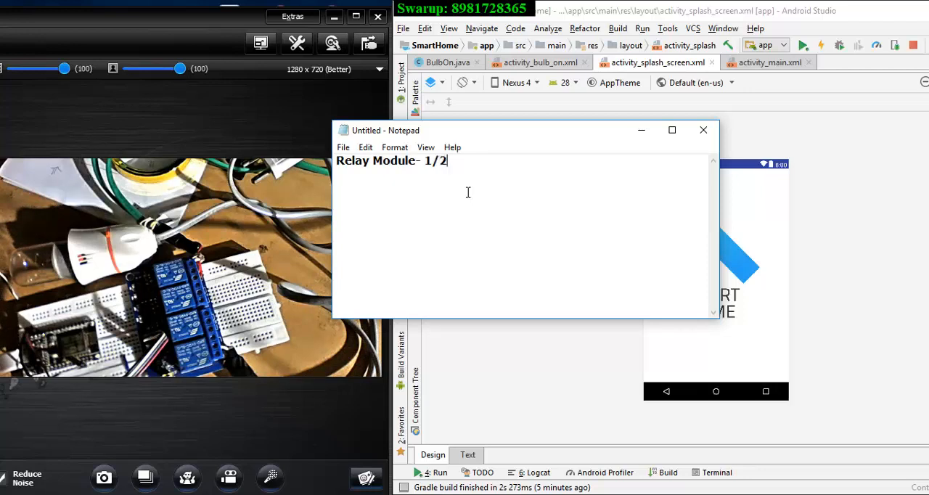
pyautogui.write('/4 cj')
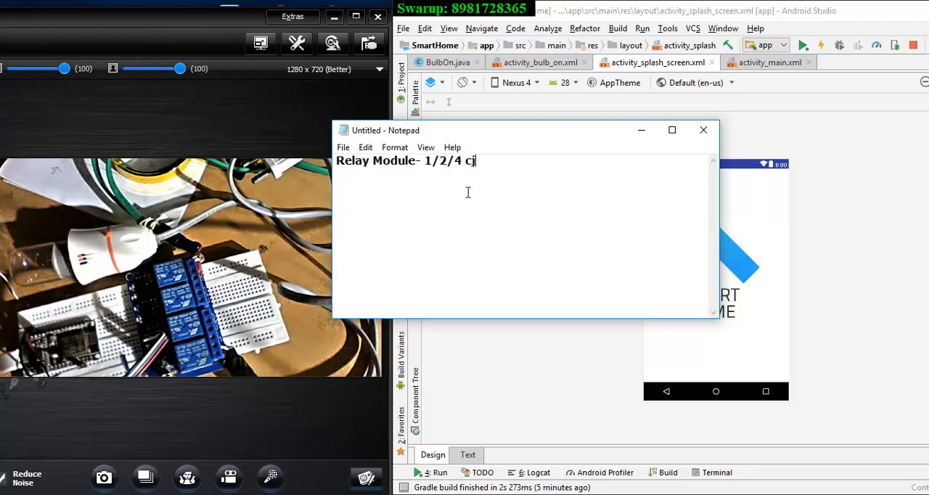
pyautogui.write('hannel')
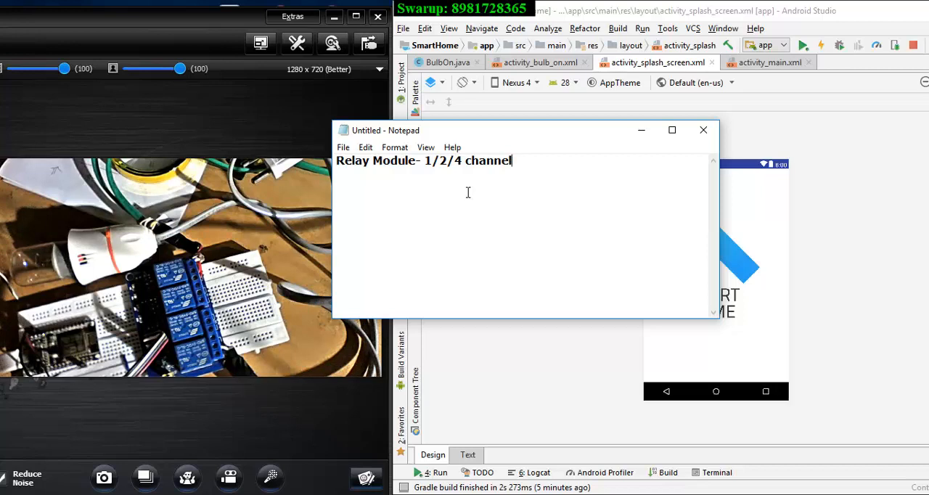
pyautogui.moveTo(64, 342)
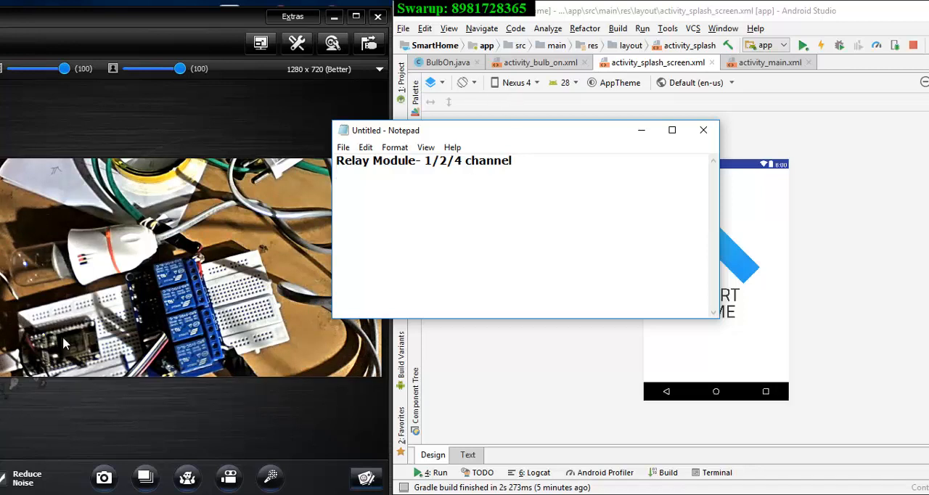
# Add the line 'NodeMCU- Wifi Module' to the note
pyautogui.write('No')
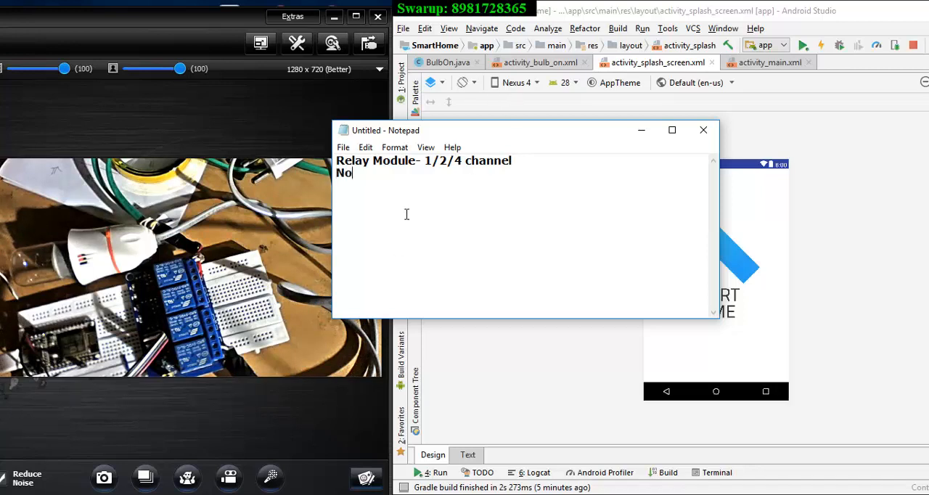
pyautogui.write('deMC')
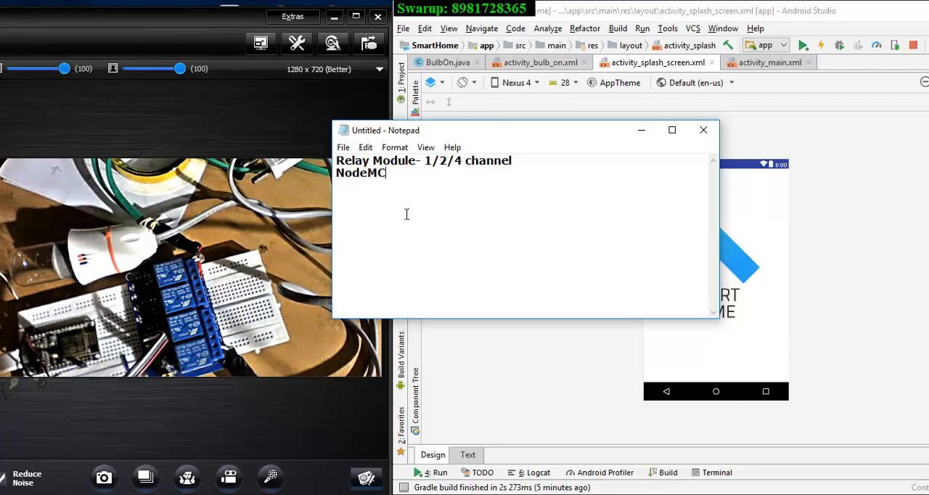
pyautogui.write('U-')
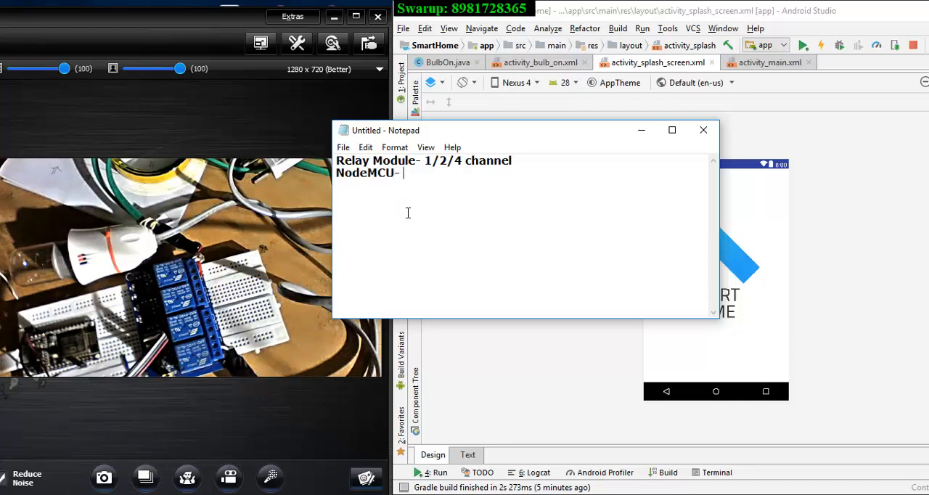
pyautogui.write('Wifi M')
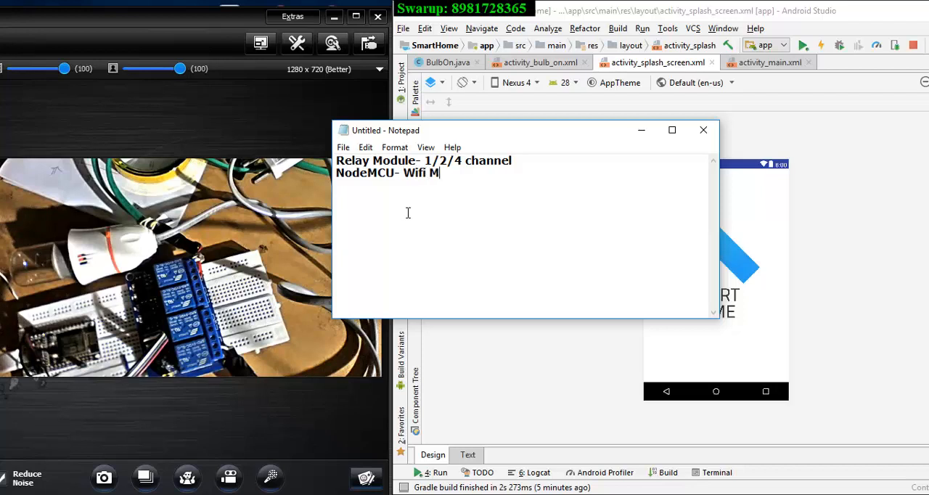
pyautogui.write('odule')
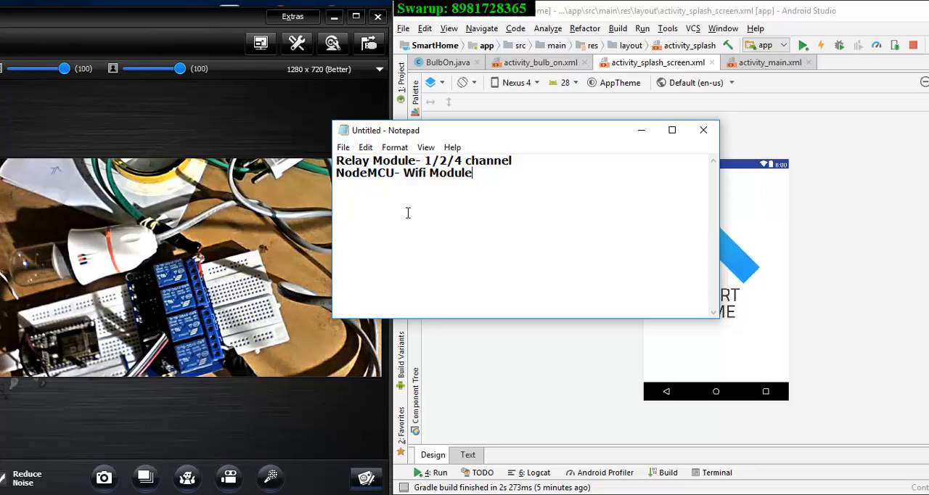
pyautogui.moveTo(312, 280)
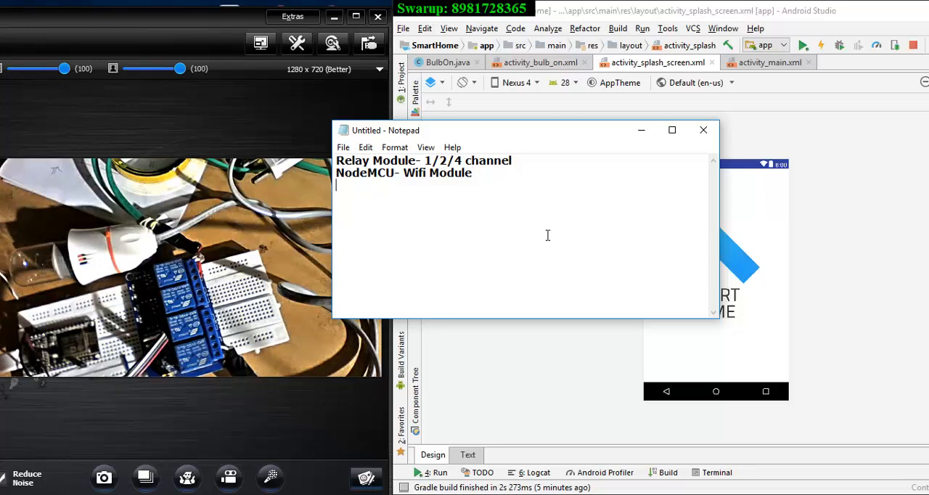
# Type 'Breadboard' and begin the next line, 'Jumper Wife'
pyautogui.write('BreadVo')
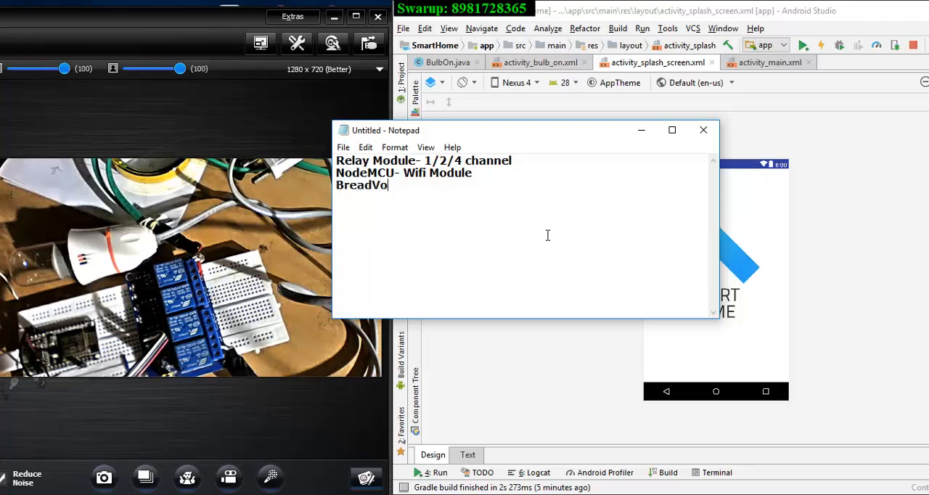
pyautogui.write('ard')
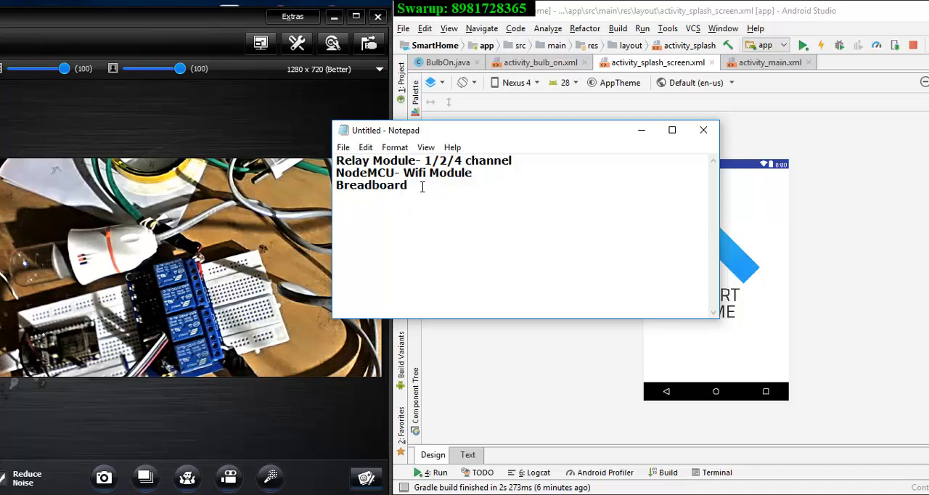
pyautogui.write('Jumper Wife')
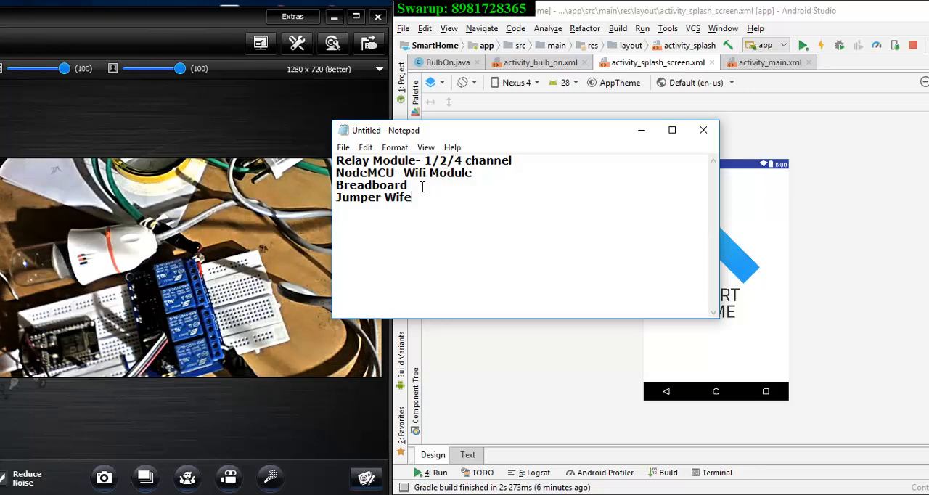
pyautogui.moveTo(211, 221)
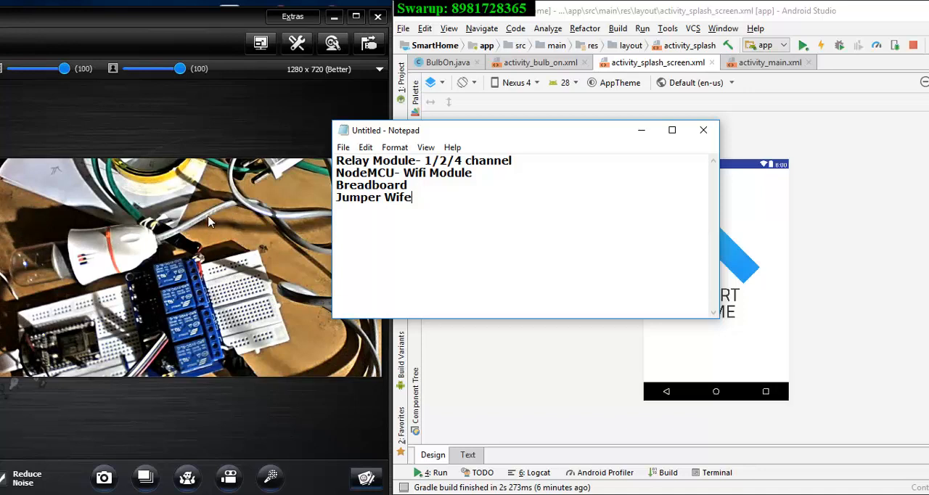
pyautogui.moveTo(123, 252)
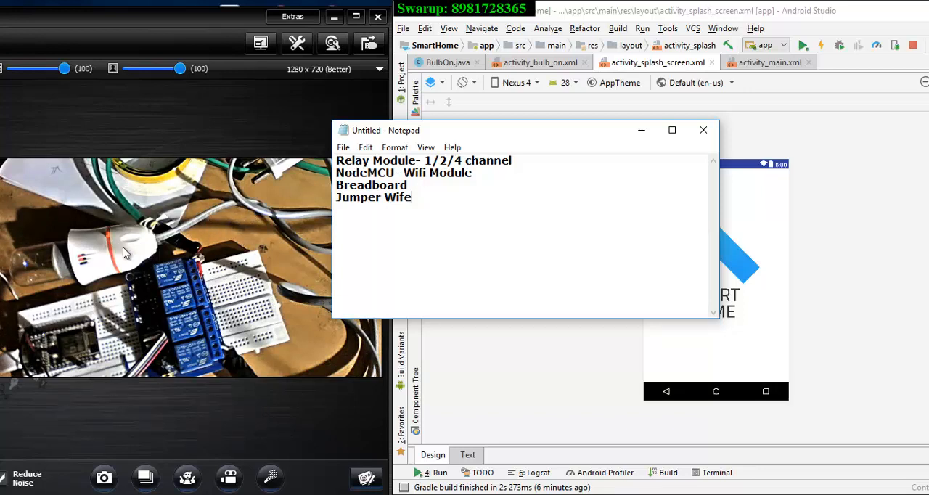
pyautogui.moveTo(42, 264)
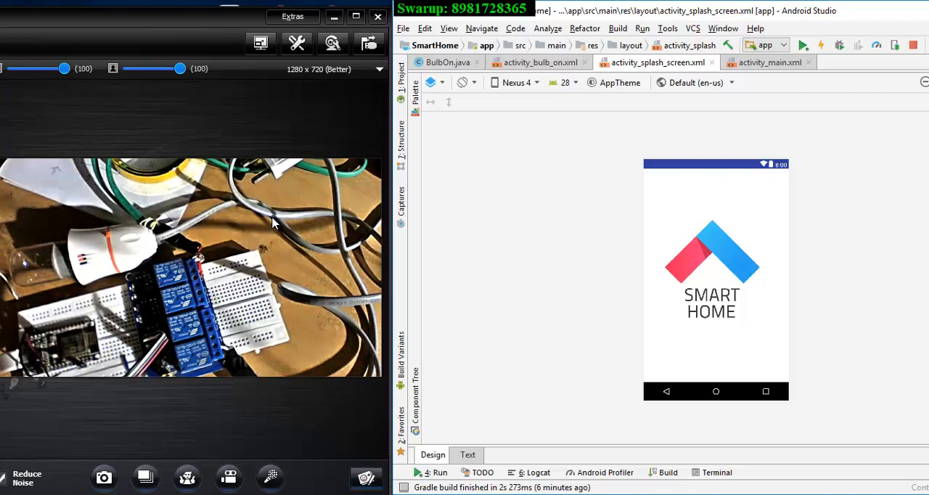
pyautogui.moveTo(118, 230)
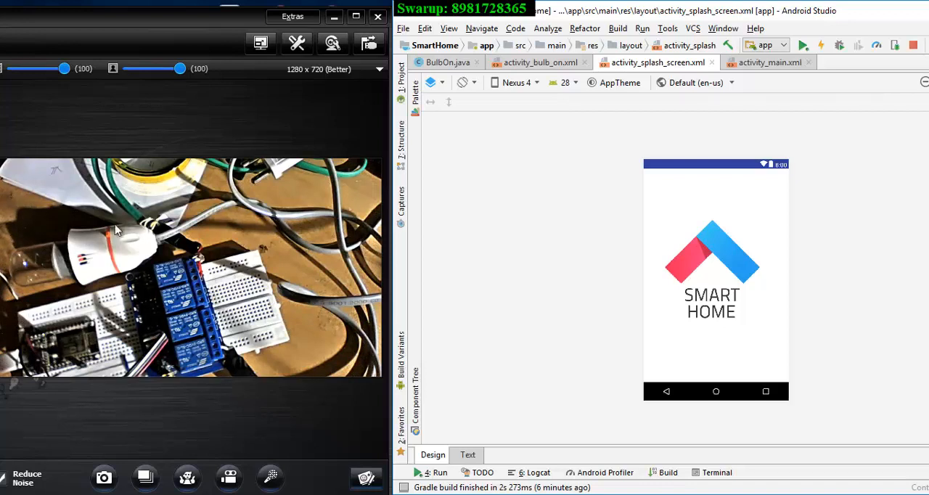
pyautogui.moveTo(109, 250)
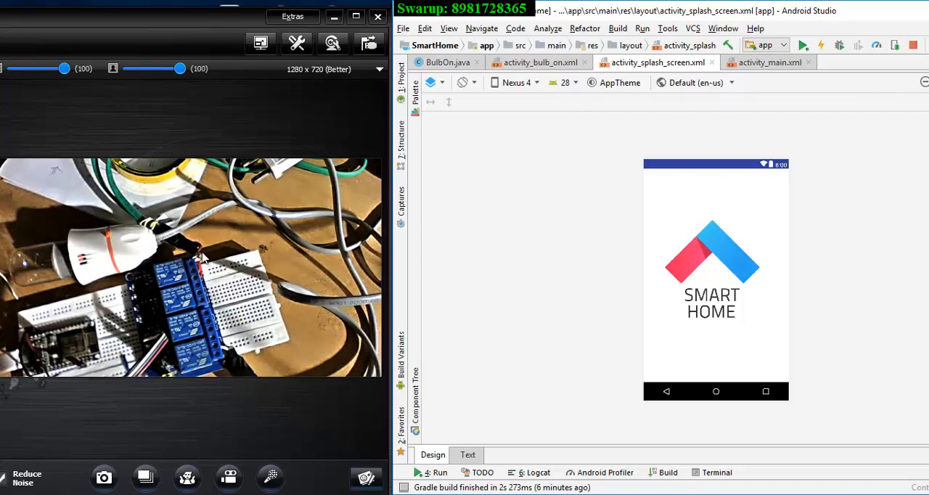
pyautogui.moveTo(196, 254)
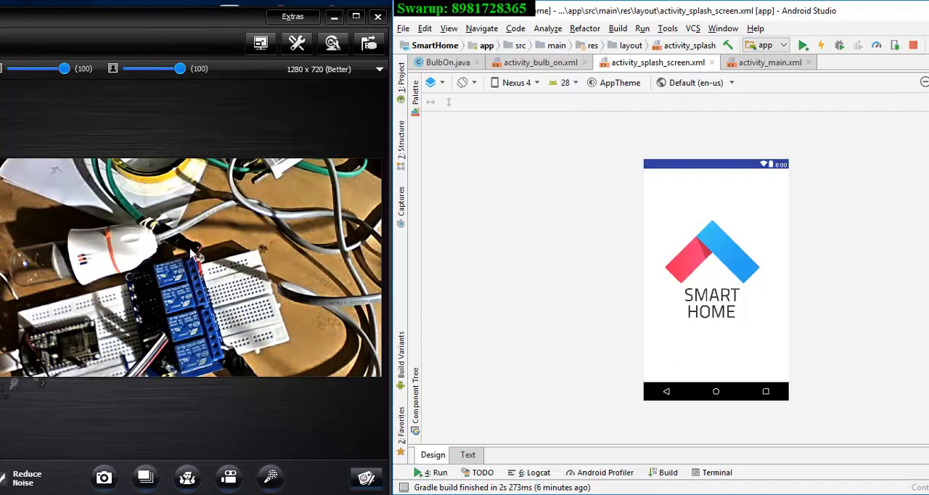
pyautogui.moveTo(187, 370)
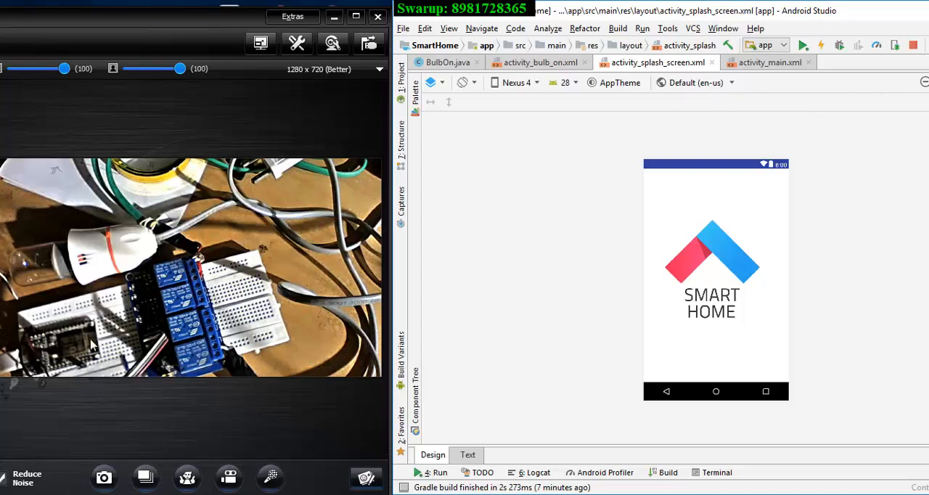
pyautogui.moveTo(15, 363)
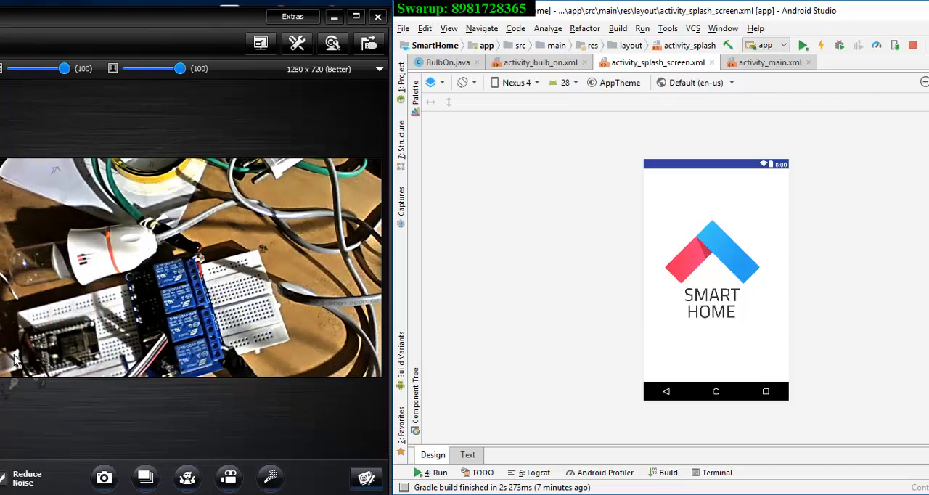
pyautogui.moveTo(41, 361)
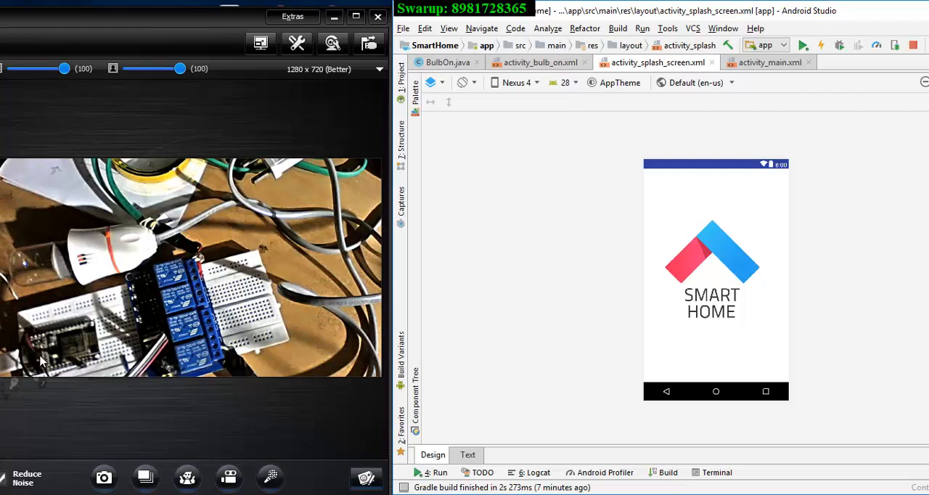
pyautogui.moveTo(72, 350)
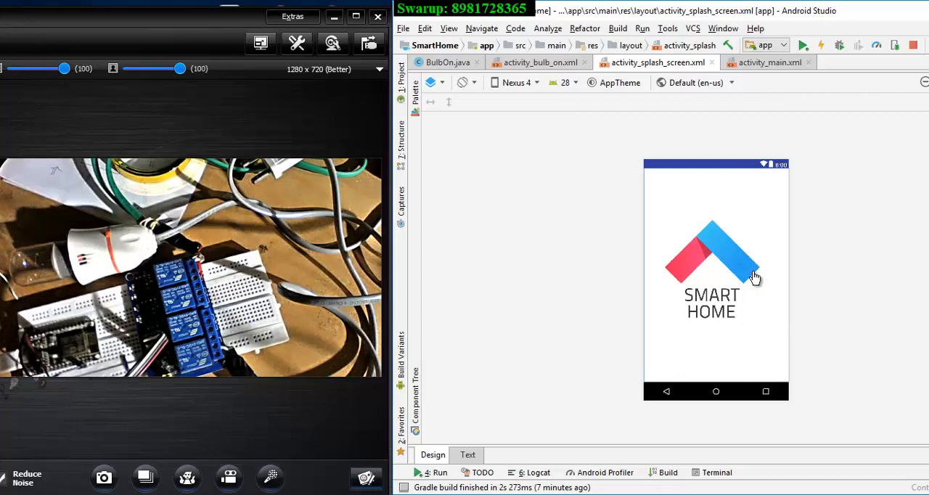
# Run the app, deploying to the Google Android SDK Built For X86 emulator
pyautogui.click(821, 45)
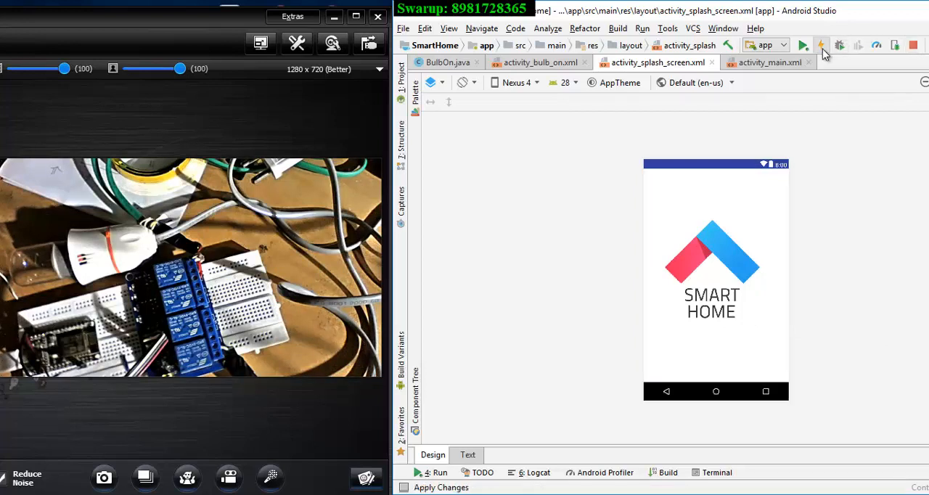
pyautogui.click(803, 45)
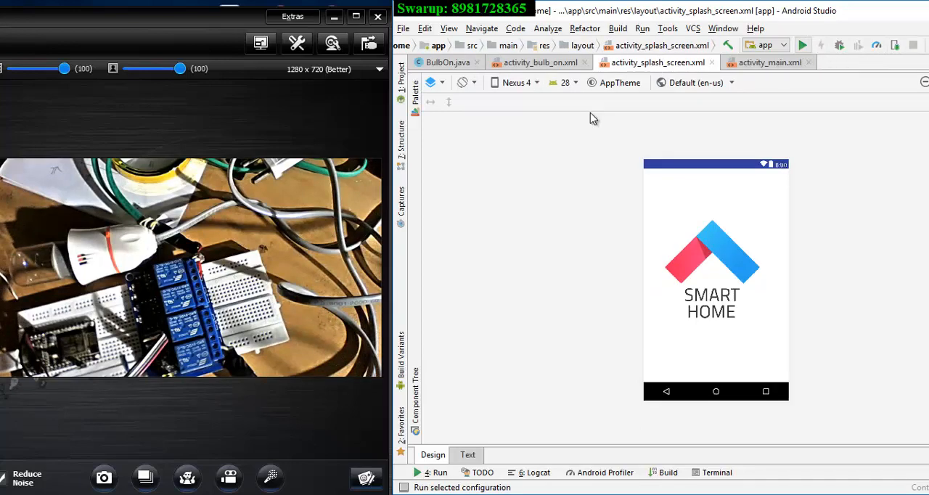
pyautogui.click(802, 45)
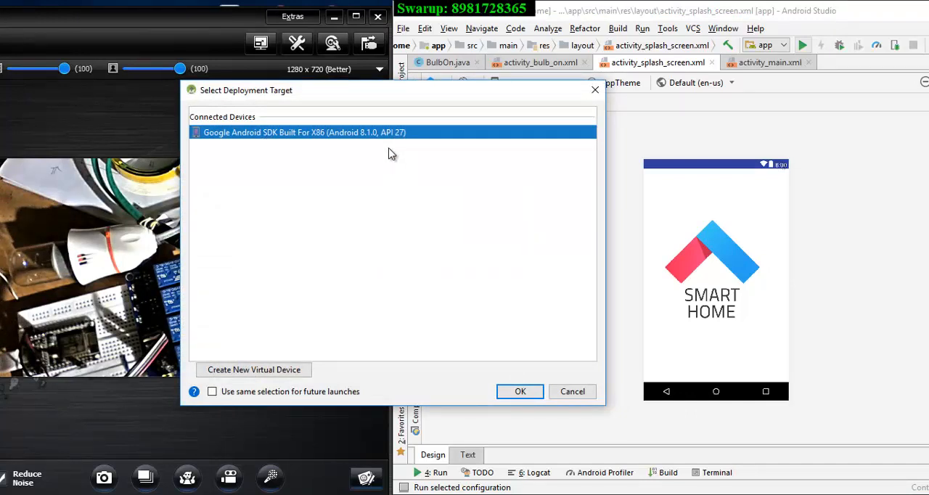
pyautogui.moveTo(585, 355)
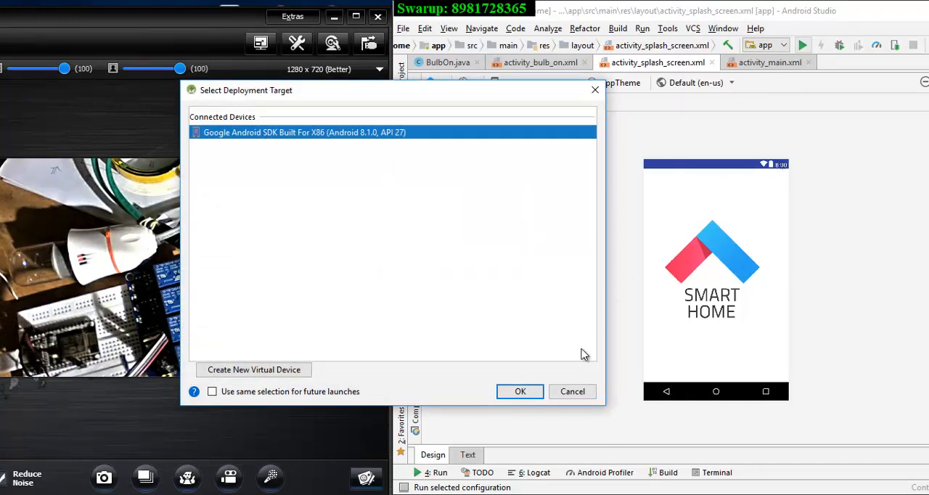
pyautogui.click(519, 391)
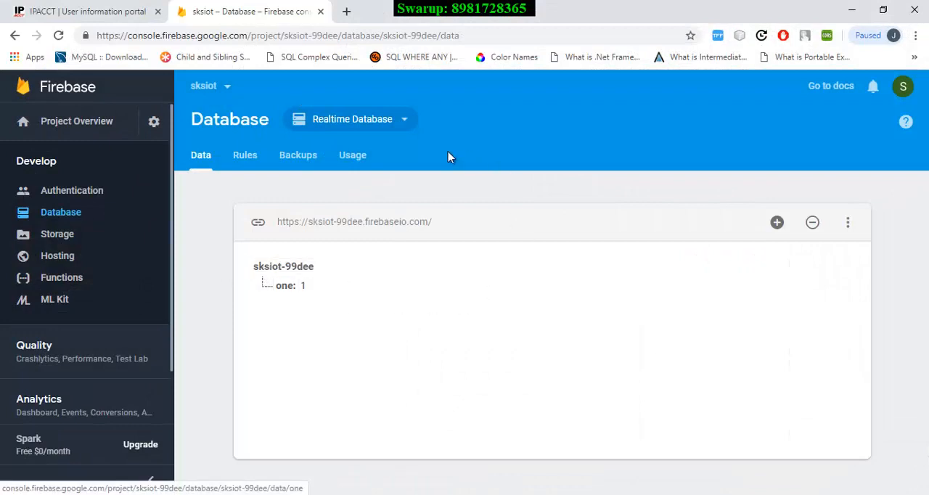
# Bring up the sksiot project's Realtime Database data in the browser
pyautogui.click(303, 285)
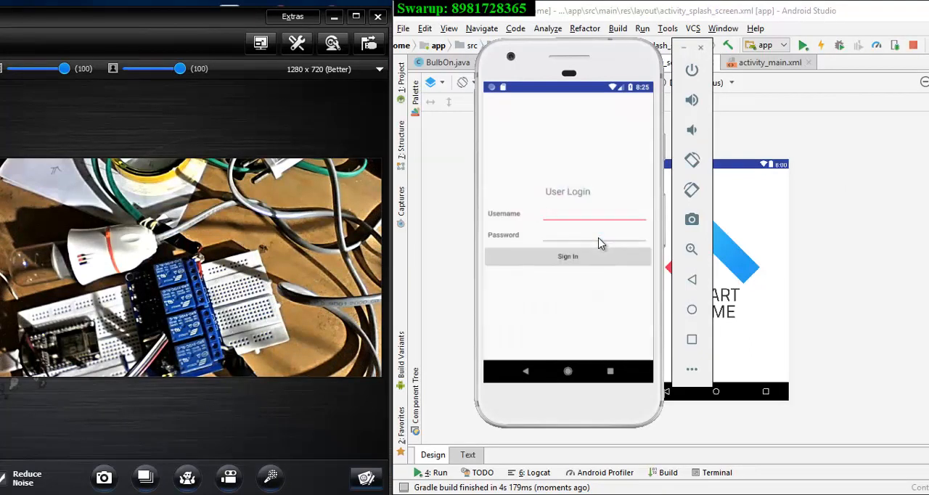
pyautogui.click(593, 213)
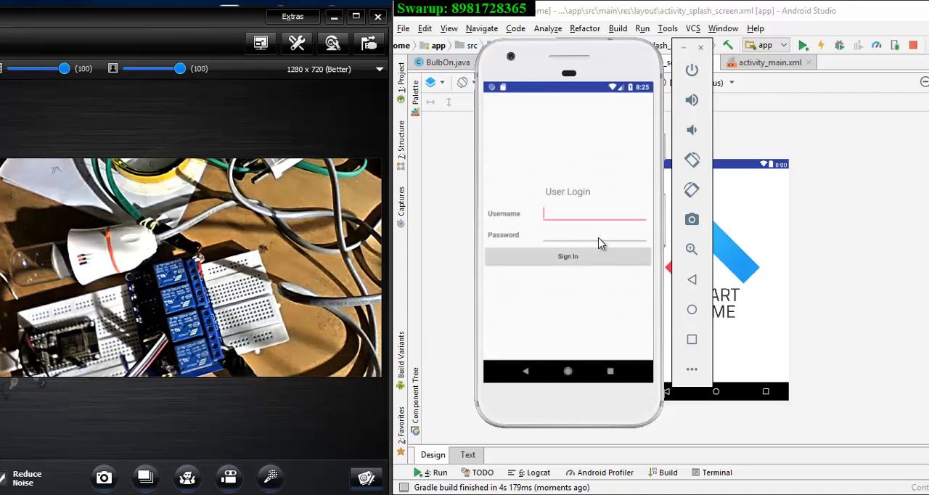
pyautogui.write('swarup')
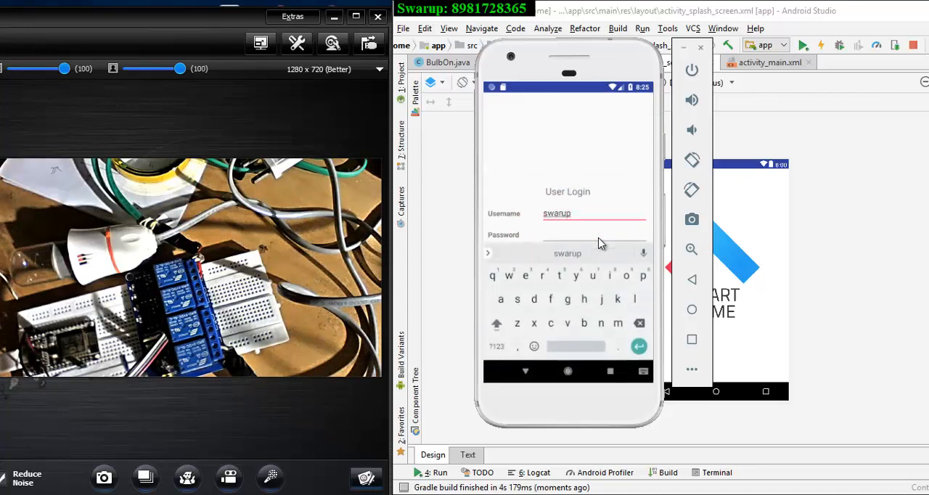
pyautogui.click(594, 240)
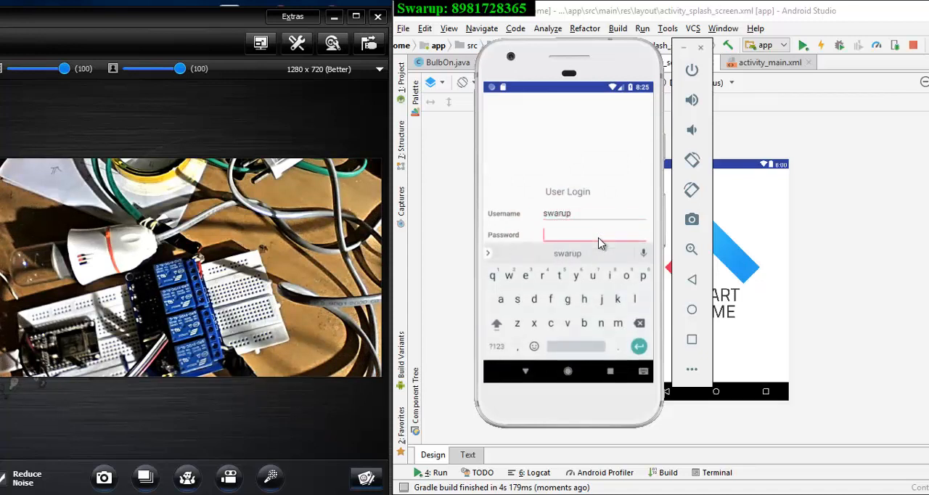
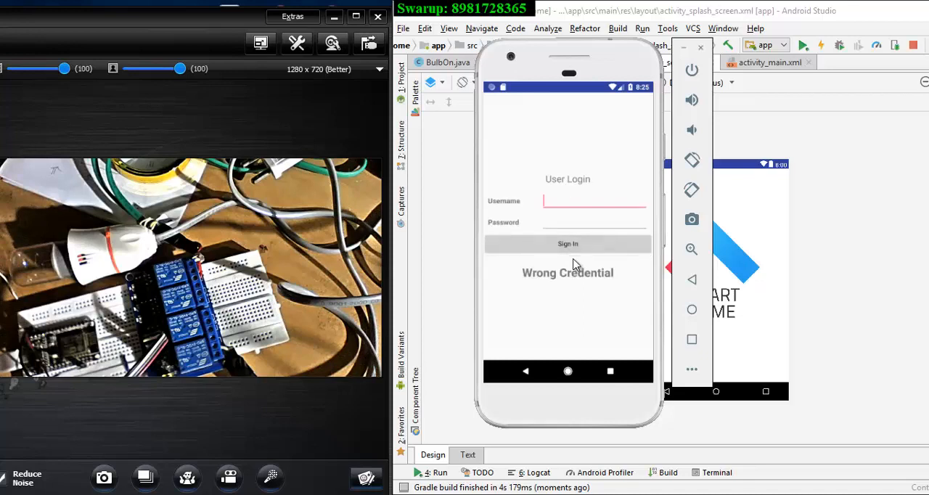
pyautogui.moveTo(586, 223)
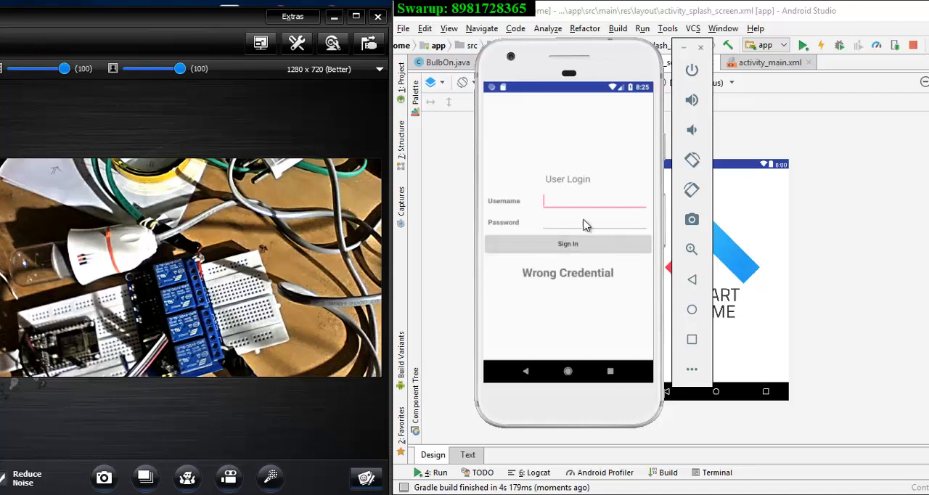
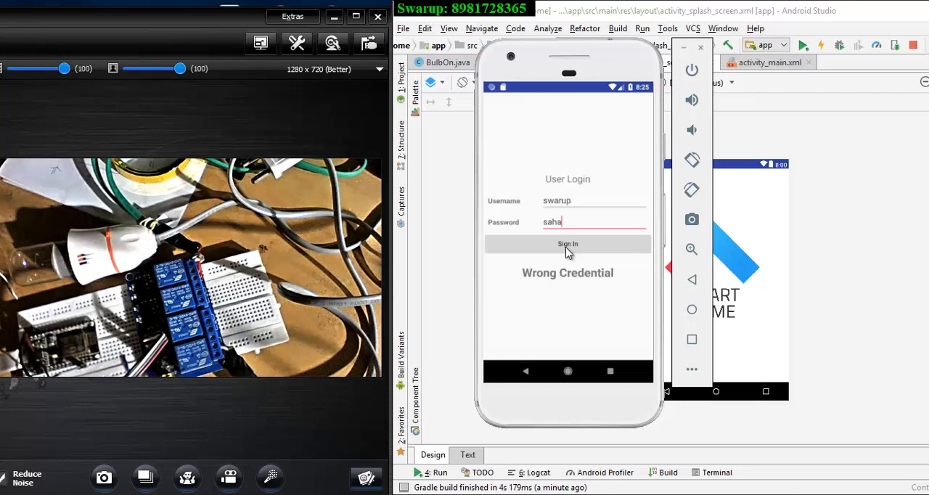
# Sign in, go to the room page from the drawer, and switch Lamp One off
pyautogui.click(567, 244)
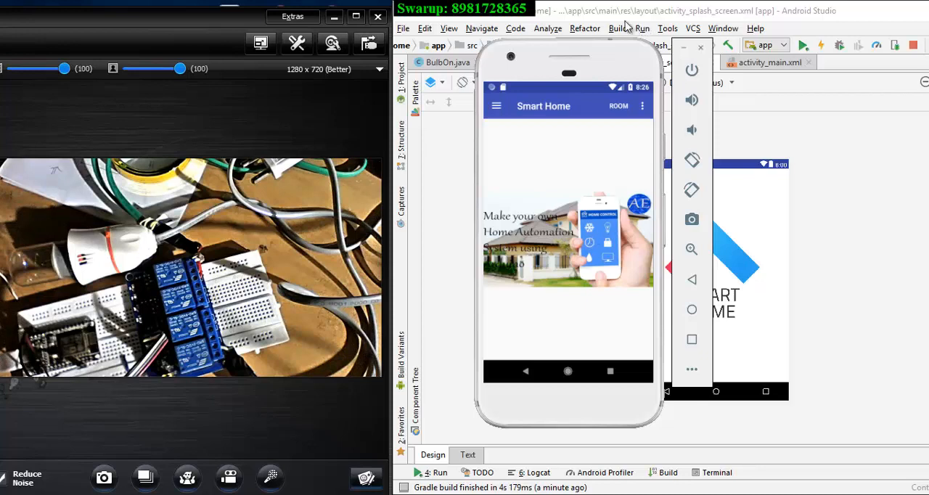
pyautogui.click(496, 106)
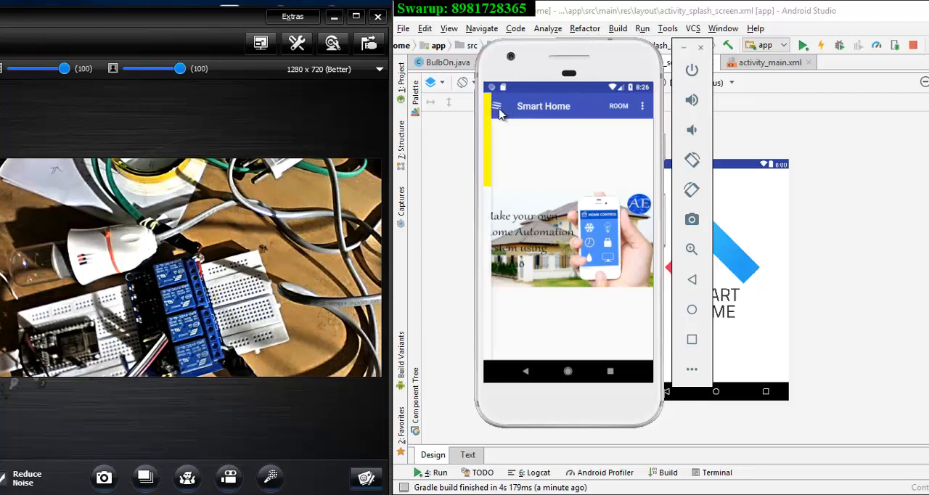
pyautogui.click(496, 105)
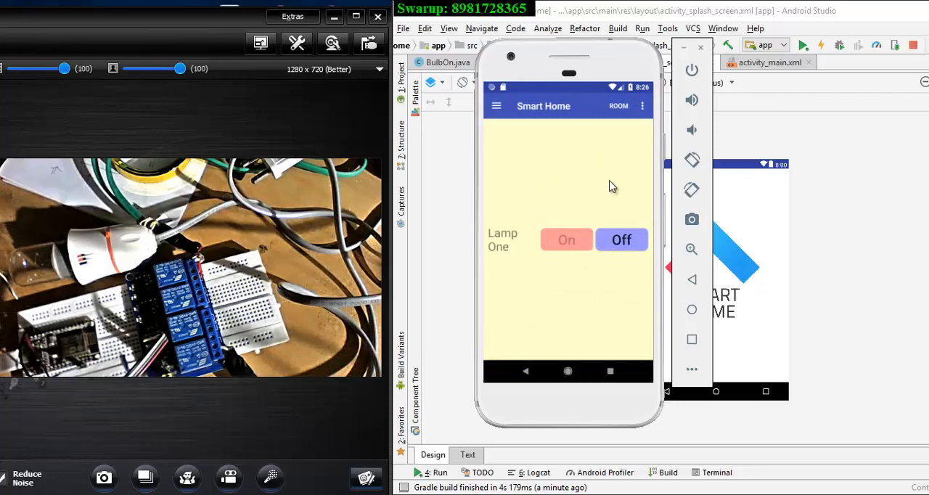
pyautogui.click(621, 239)
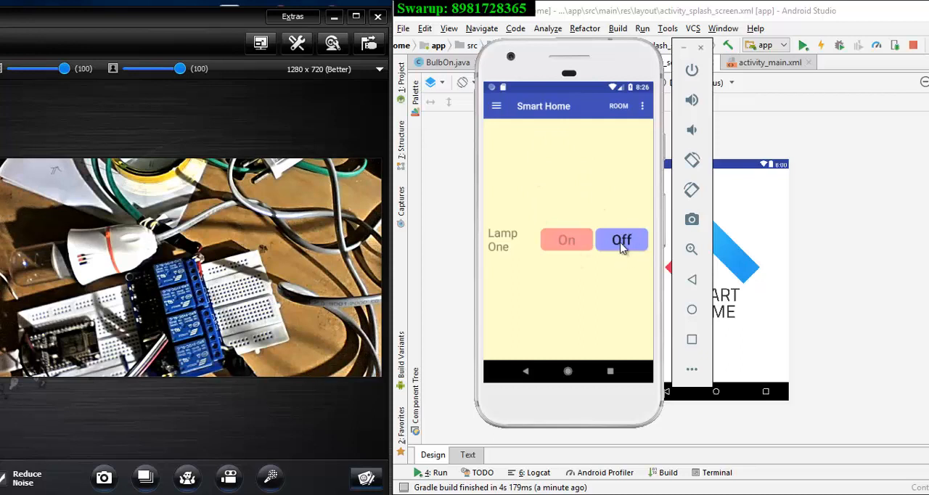
pyautogui.moveTo(608, 240)
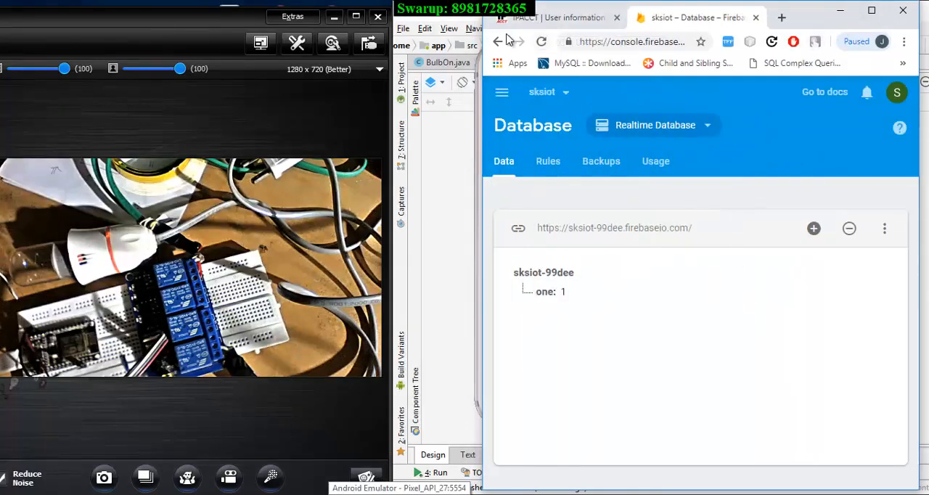
pyautogui.moveTo(482, 231)
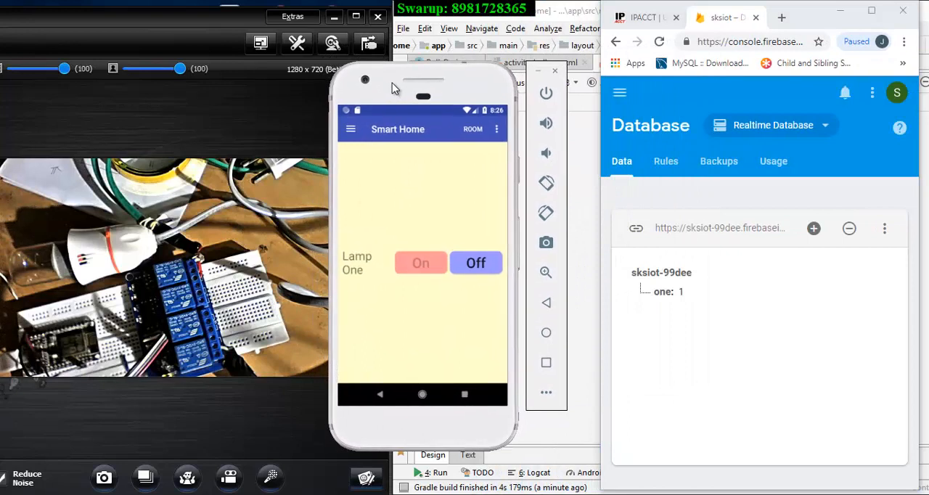
# Put the 'one: 1' entry into edit mode in the Realtime Database Data tab
pyautogui.click(475, 263)
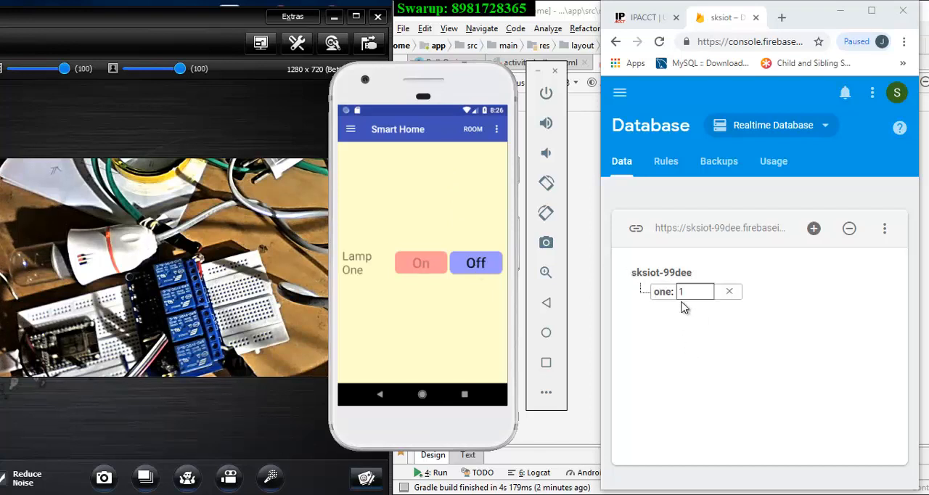
pyautogui.click(476, 263)
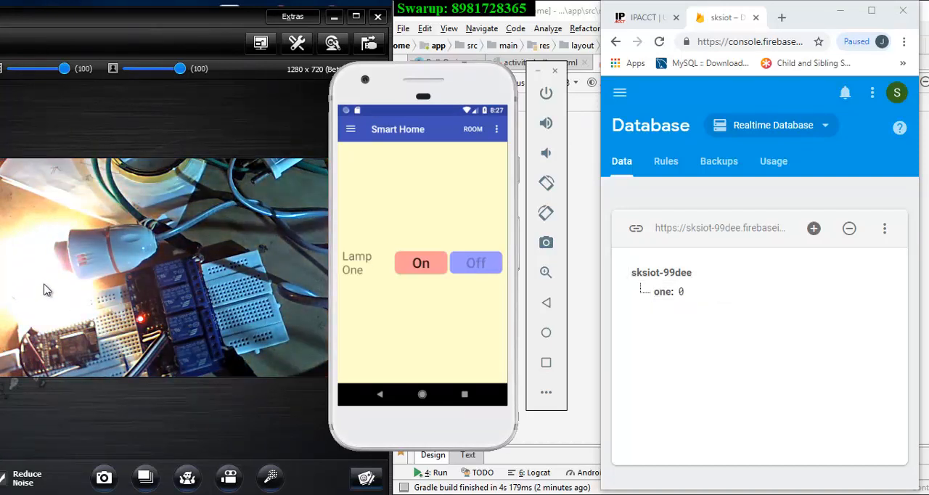
pyautogui.moveTo(297, 283)
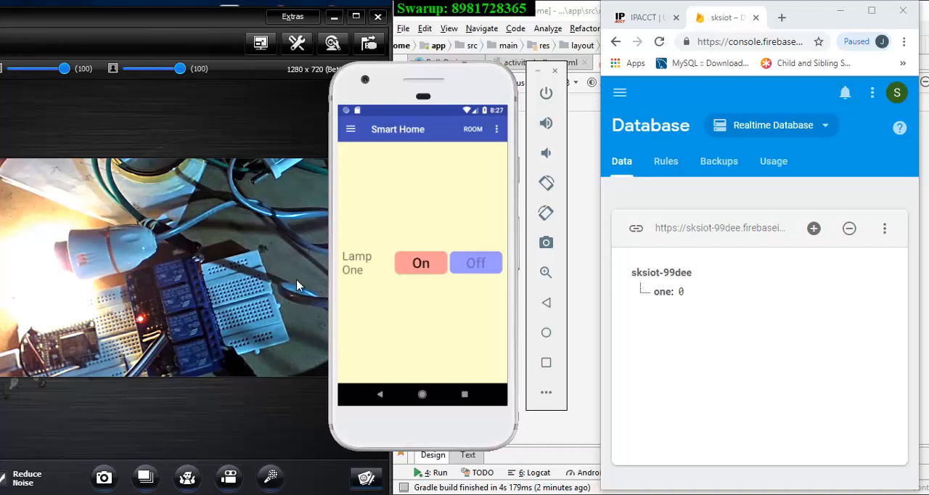
pyautogui.moveTo(750, 208)
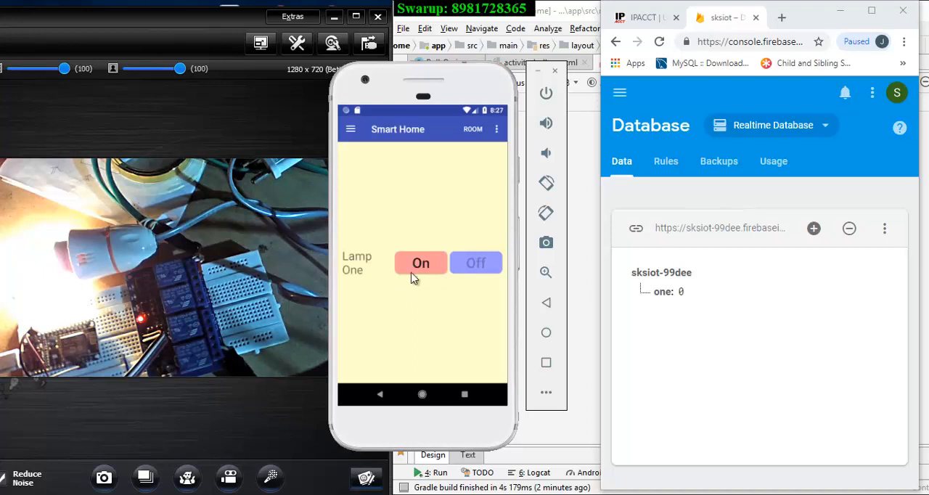
pyautogui.click(420, 263)
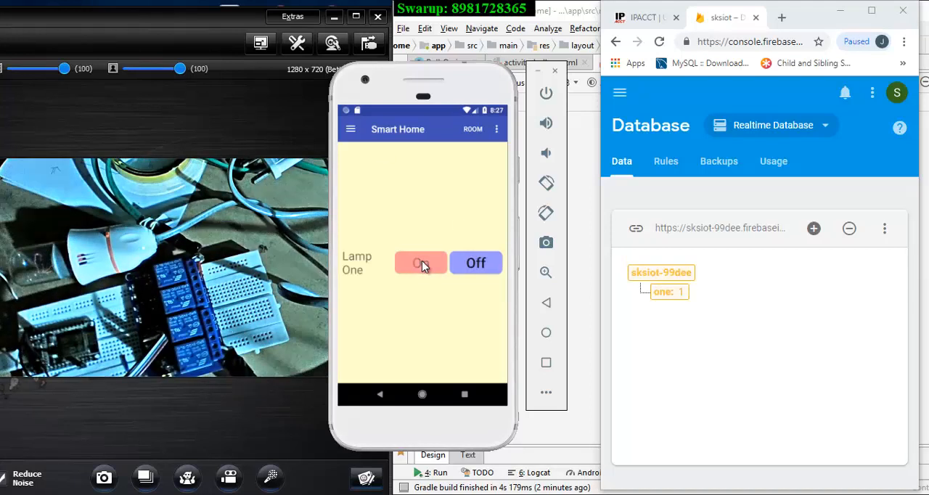
pyautogui.click(668, 291)
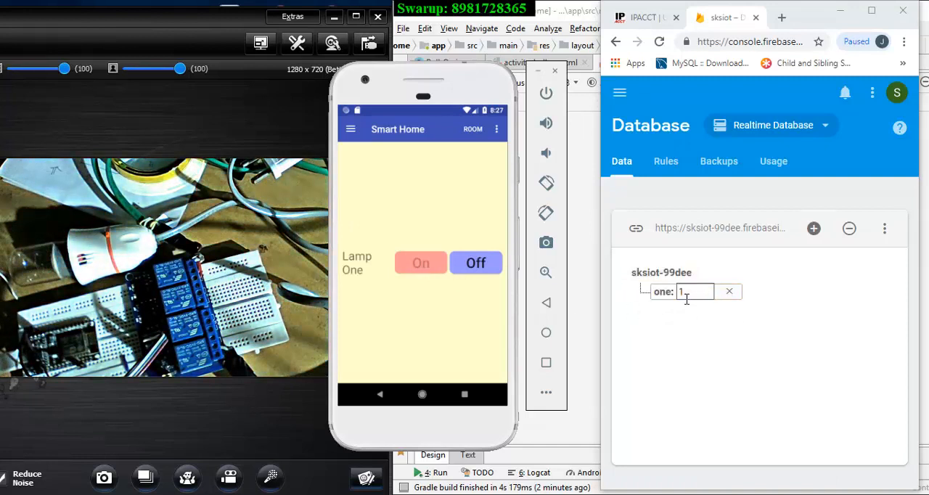
pyautogui.click(476, 262)
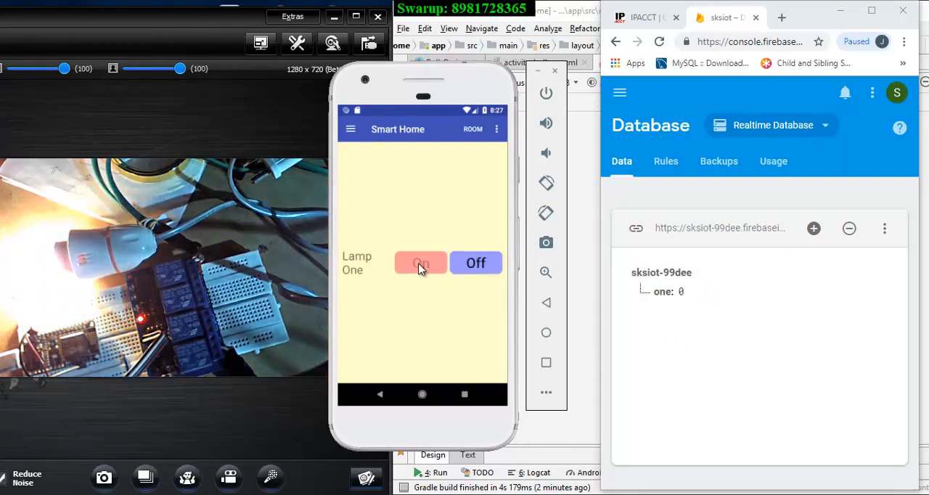
pyautogui.click(420, 263)
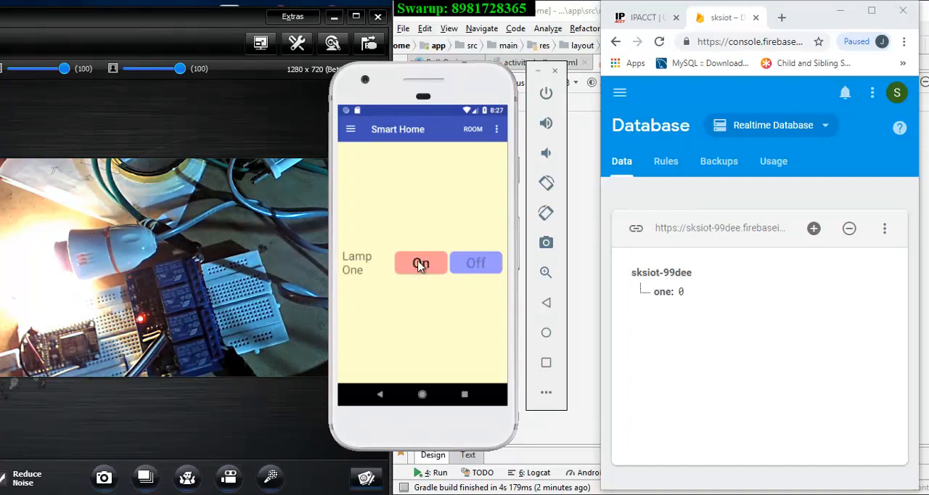
pyautogui.click(420, 263)
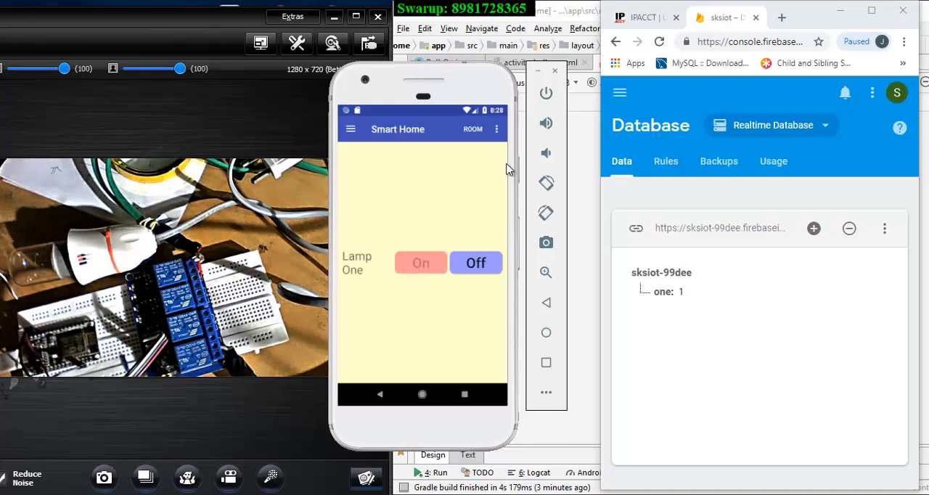
pyautogui.moveTo(460, 320)
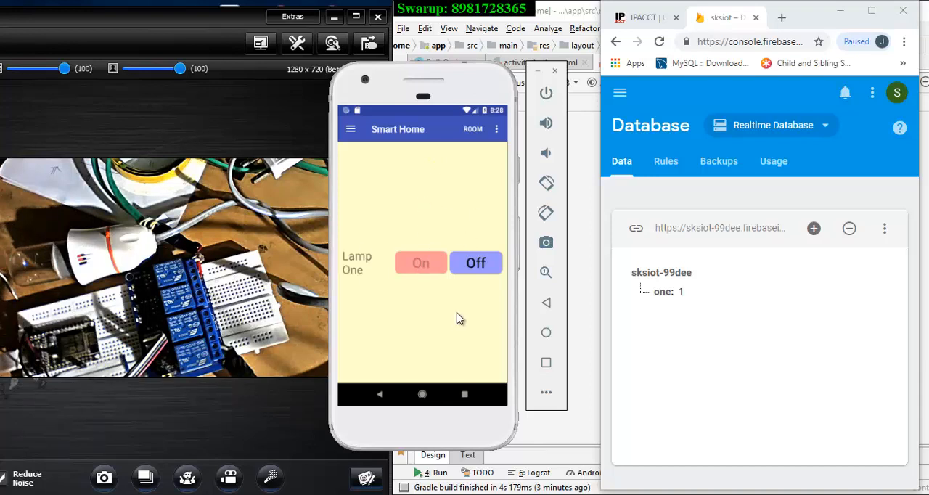
pyautogui.moveTo(466, 274)
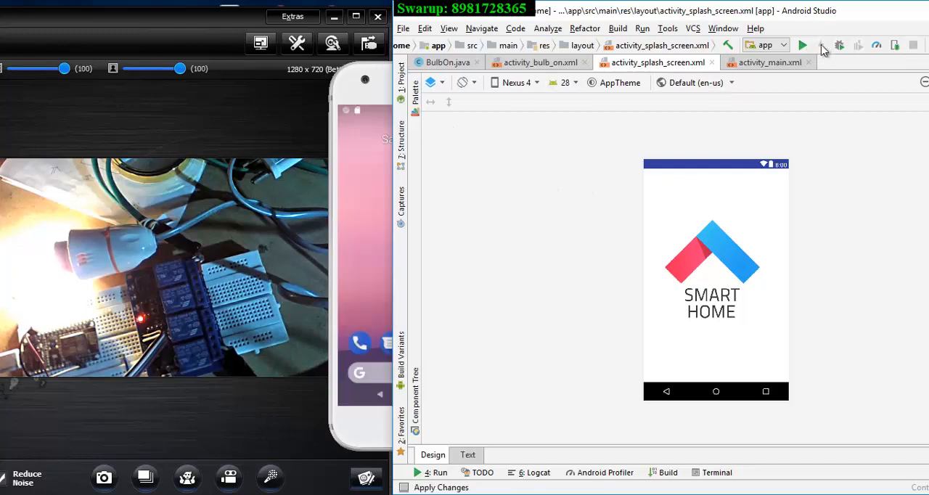
# Run the app again, deploying to the Pixel API 27 emulator
pyautogui.click(803, 45)
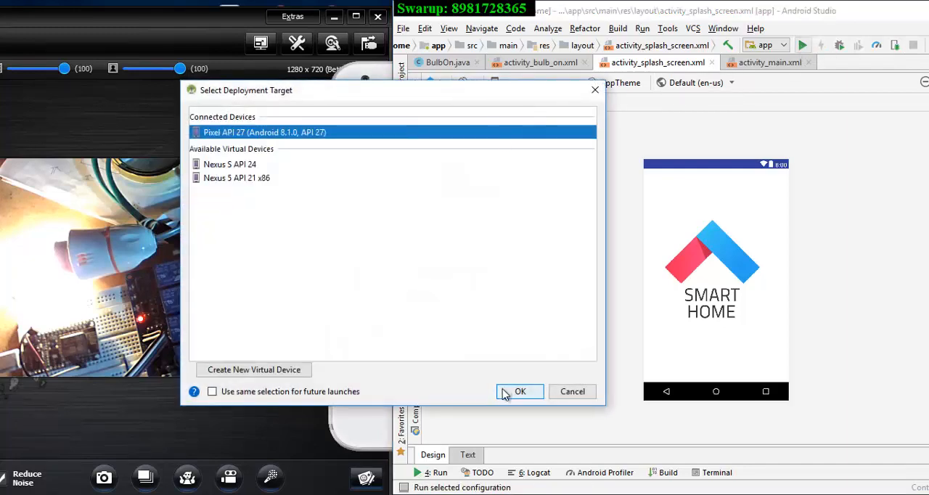
pyautogui.click(519, 391)
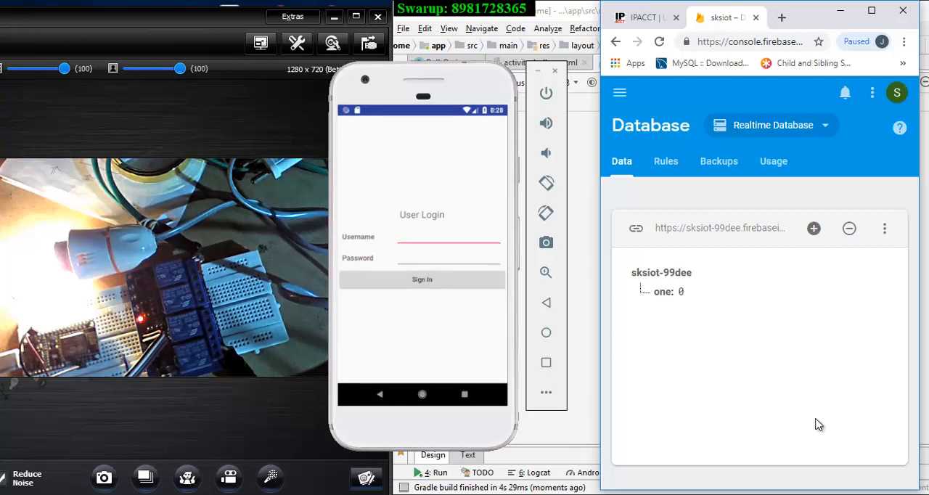
pyautogui.click(448, 235)
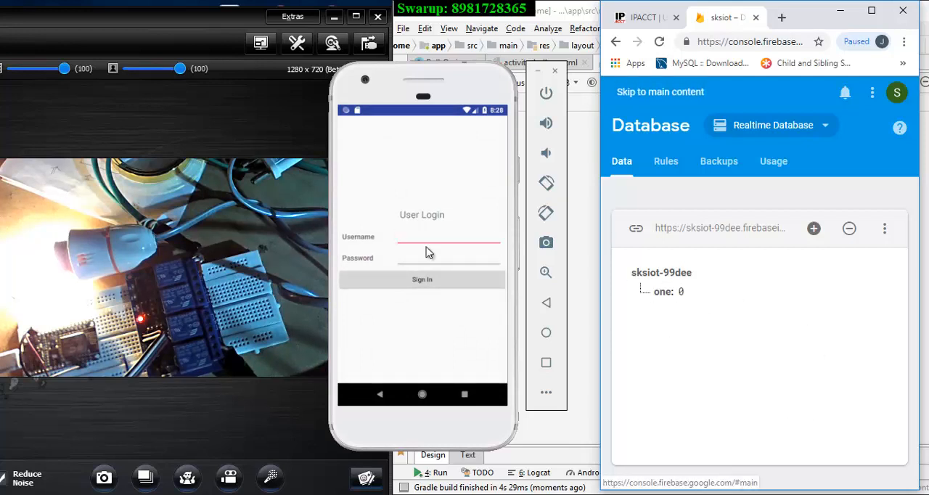
pyautogui.click(448, 240)
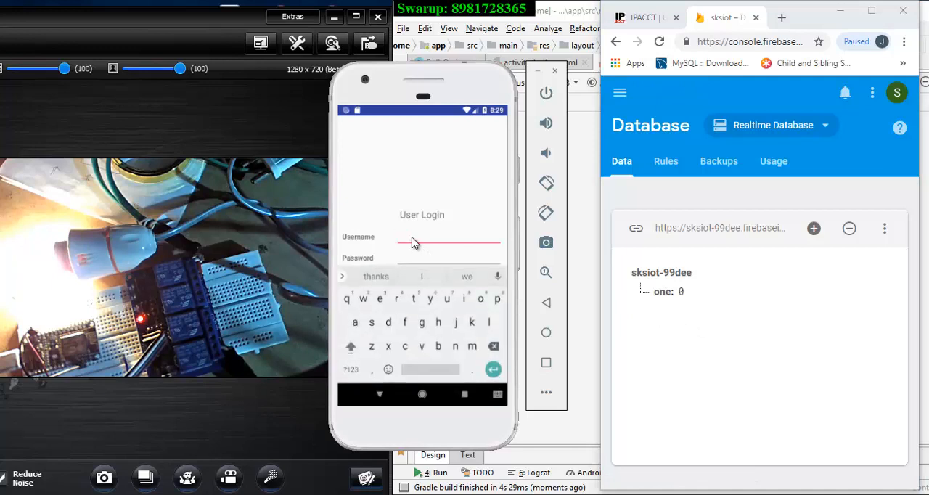
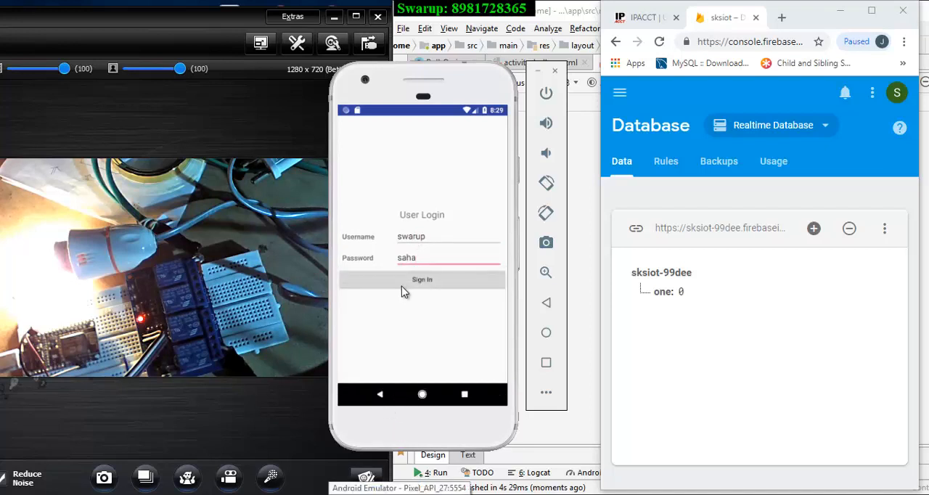
pyautogui.click(448, 258)
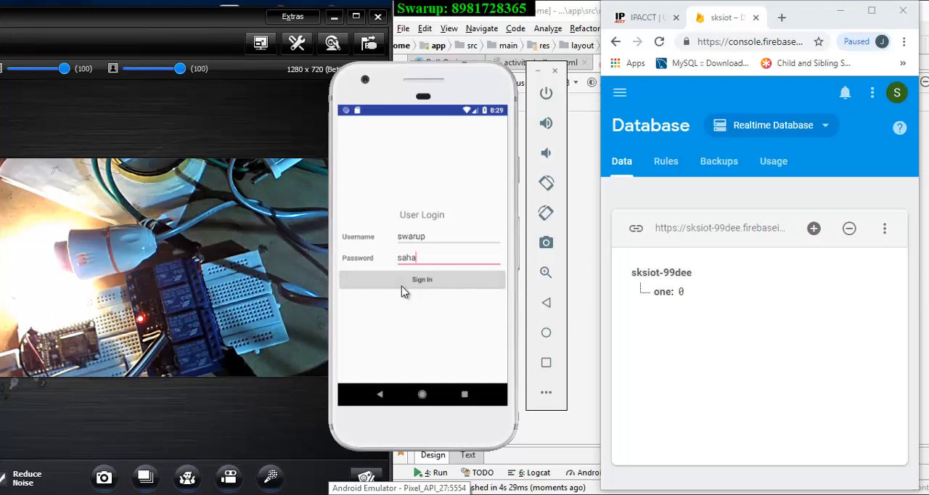
pyautogui.click(421, 279)
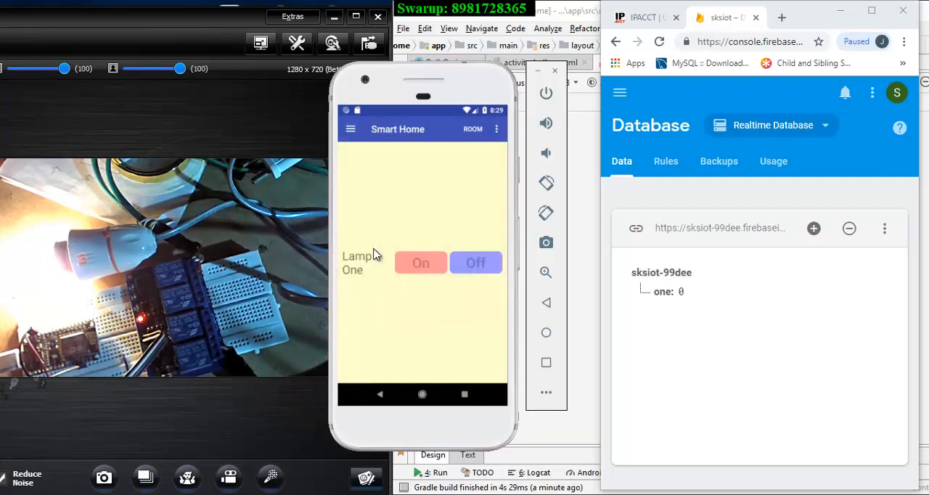
pyautogui.click(420, 263)
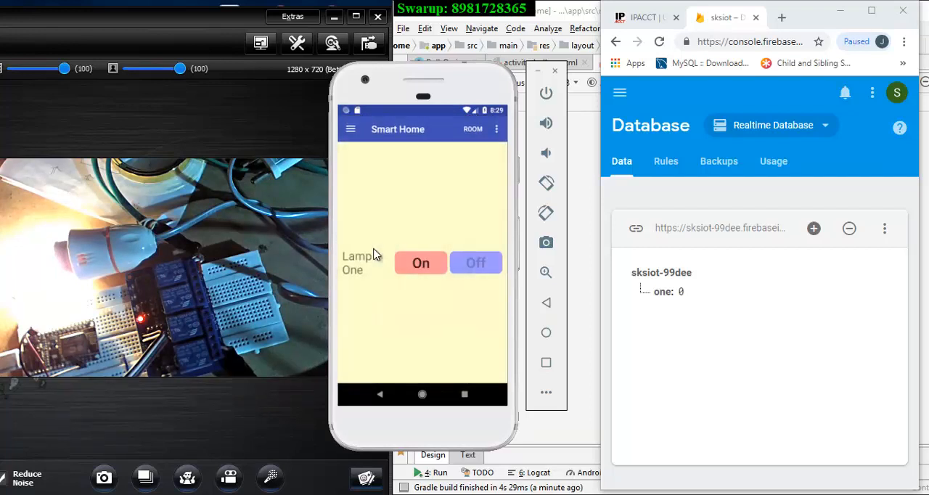